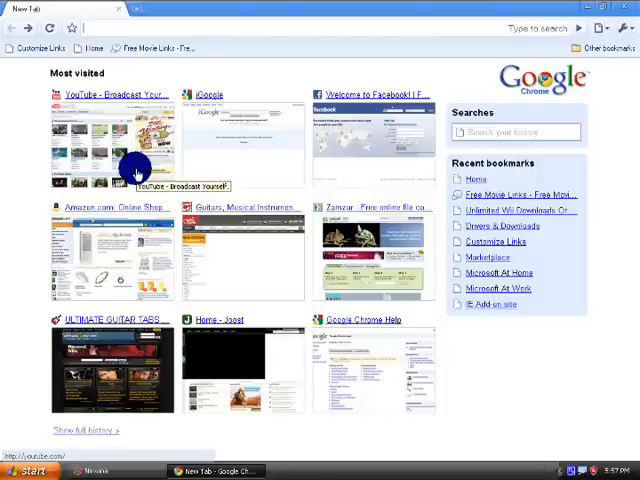
pyautogui.moveTo(198, 228)
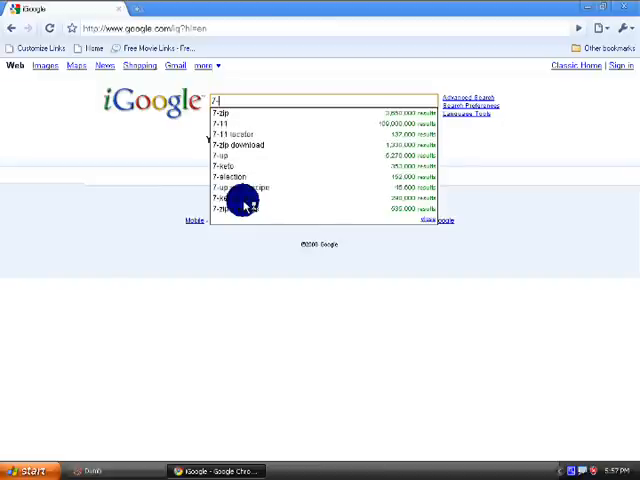
# Search Google from the iGoogle page for 7-zip
pyautogui.write('i')
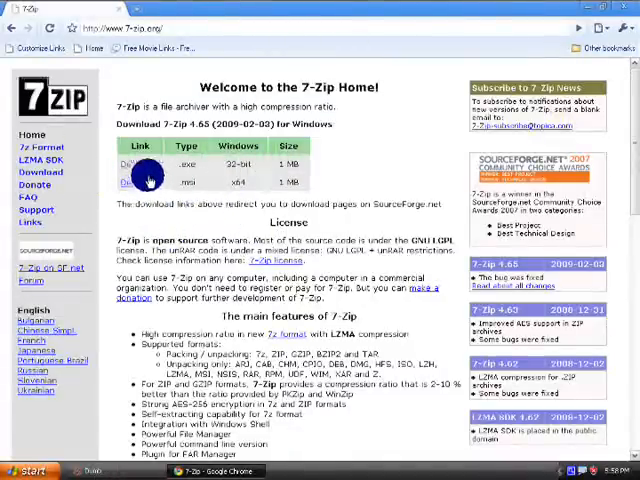
# Start downloading the Windows version of 7-Zip from the 7-zip.org download table
pyautogui.click(140, 164)
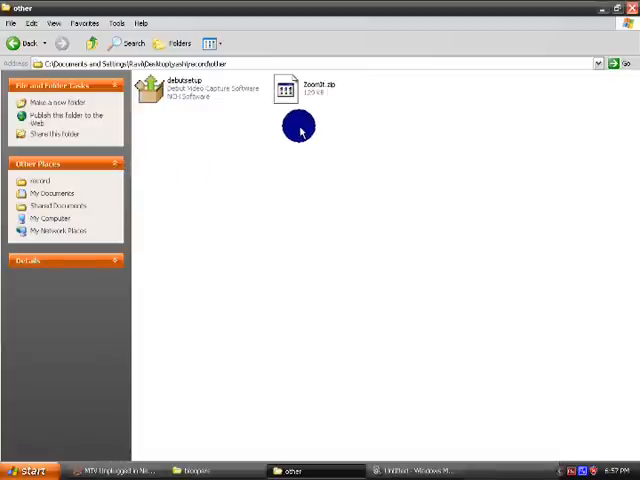
pyautogui.moveTo(298, 122)
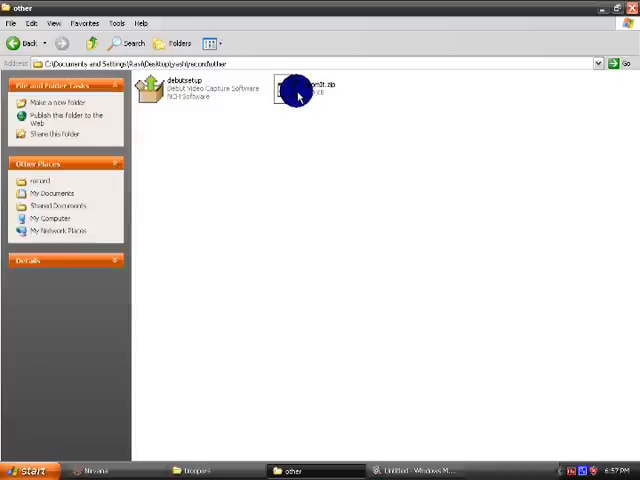
# Bring up the context menu for the zip file in the 'other' folder
pyautogui.rightClick(296, 90)
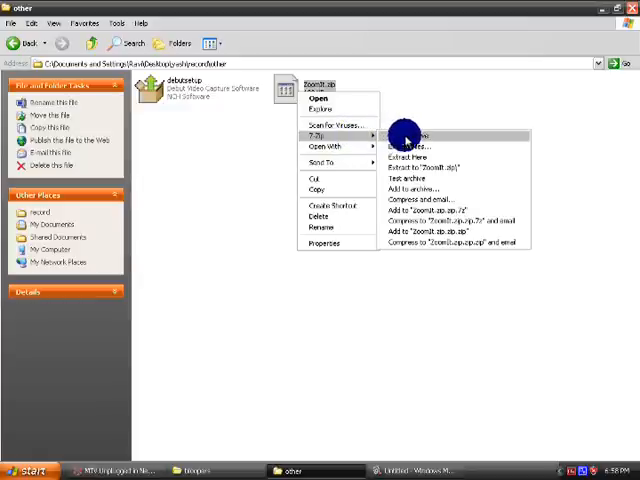
# Open the zip archive with 7-Zip via 7-Zip > Open archive so its contents are listed
pyautogui.click(408, 134)
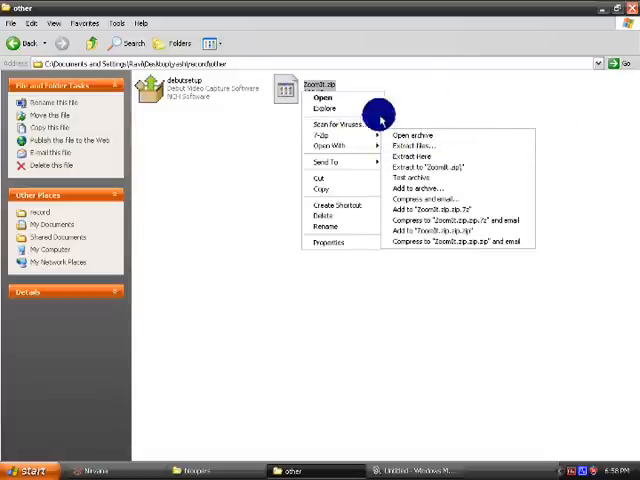
pyautogui.click(408, 136)
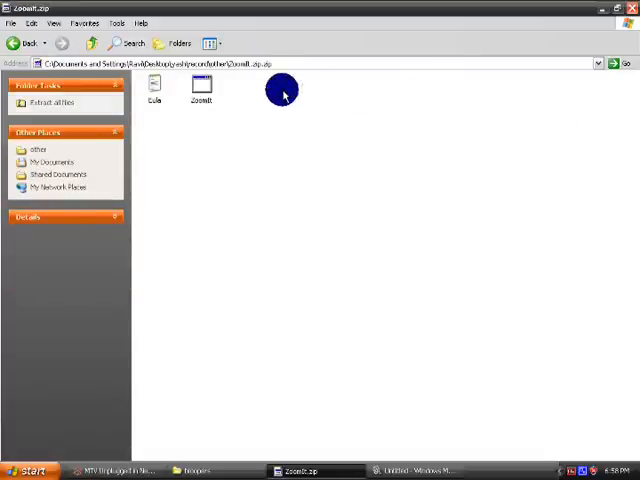